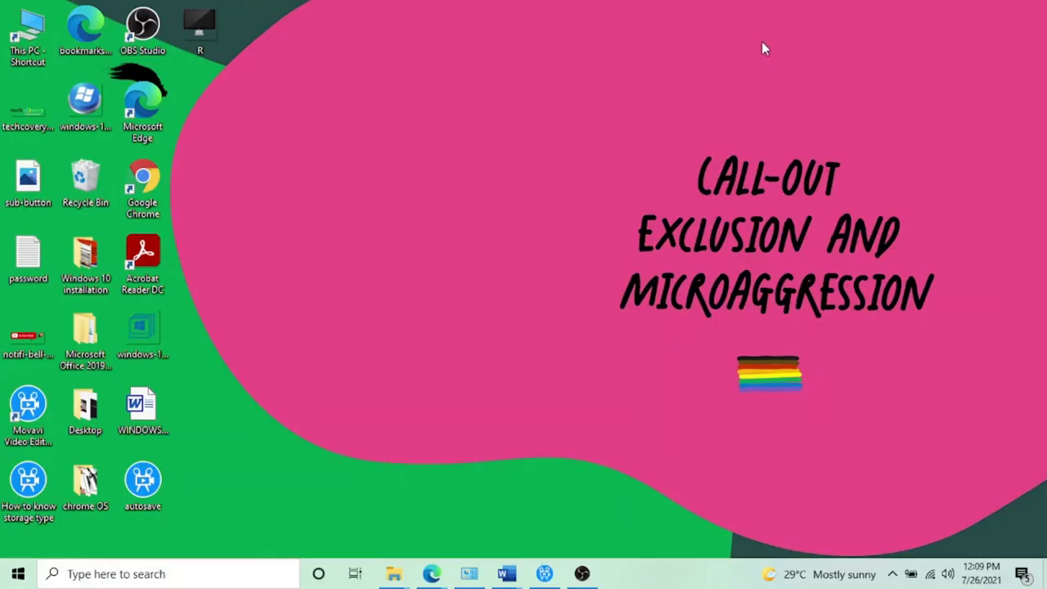
pyautogui.moveTo(775, 98)
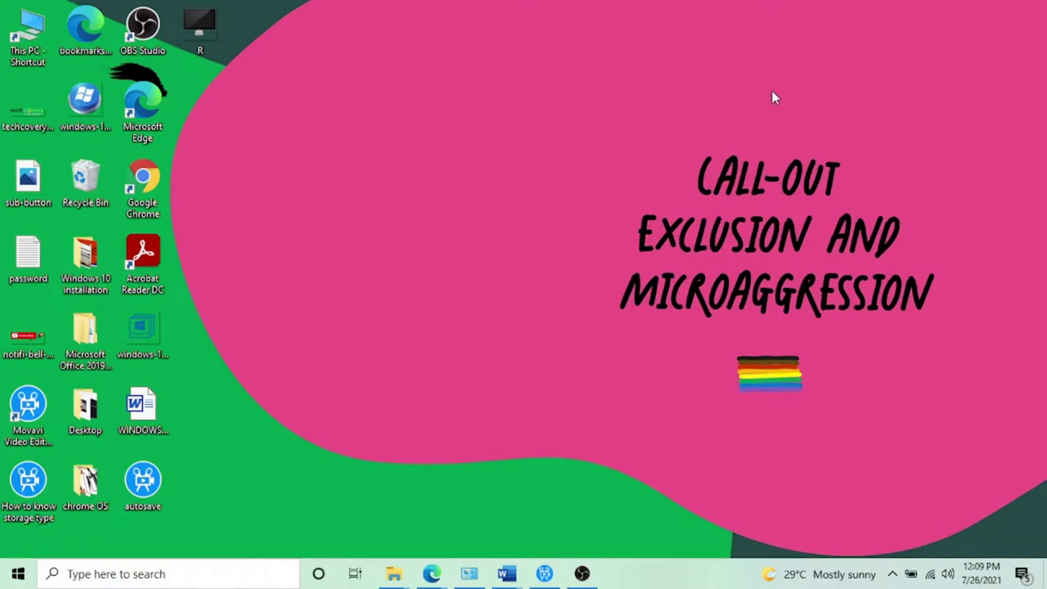
pyautogui.moveTo(701, 160)
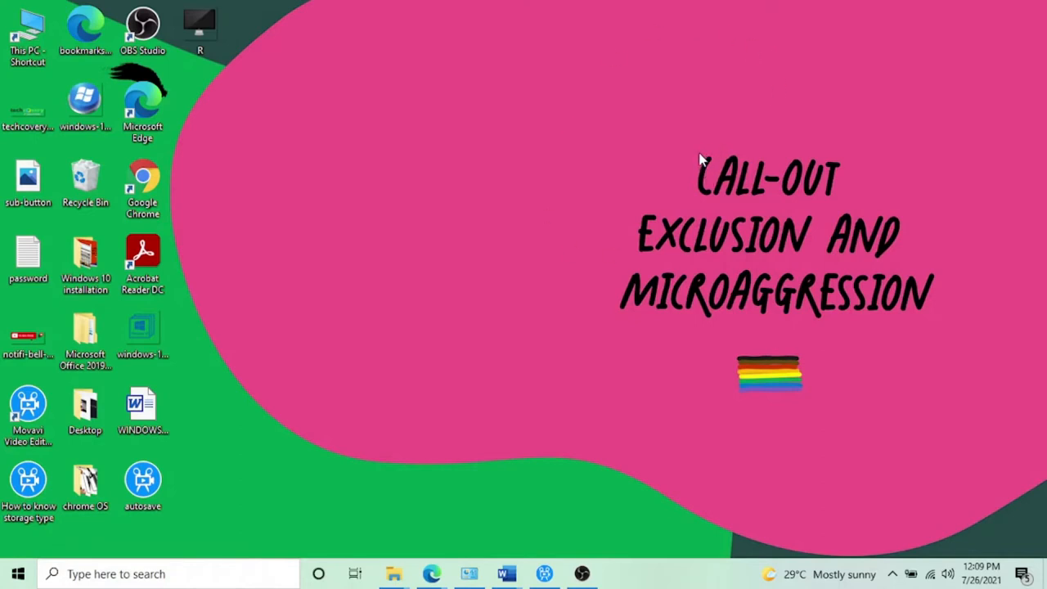
pyautogui.moveTo(697, 152)
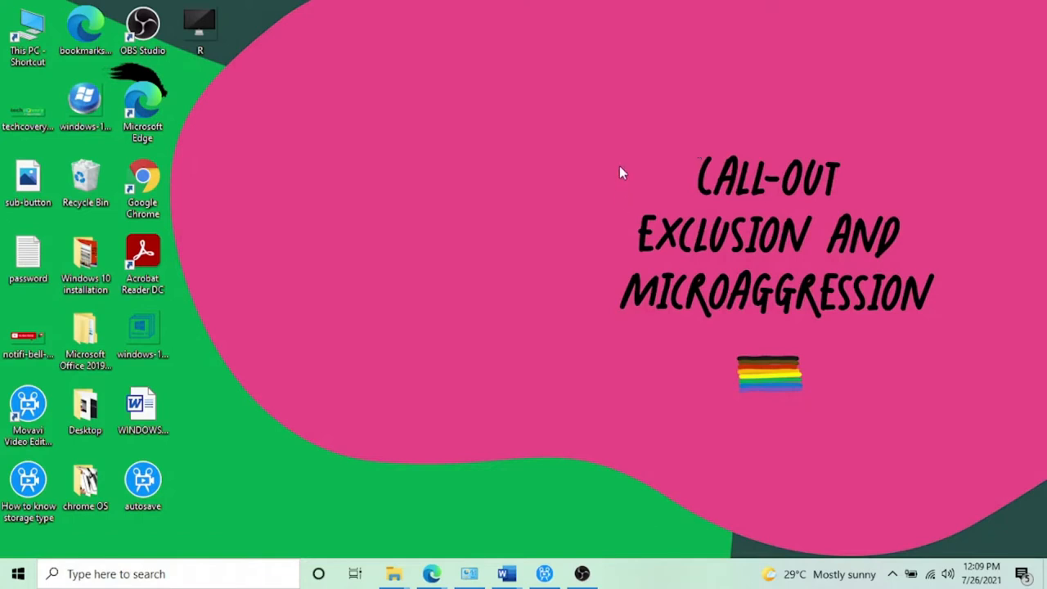
pyautogui.moveTo(618, 169)
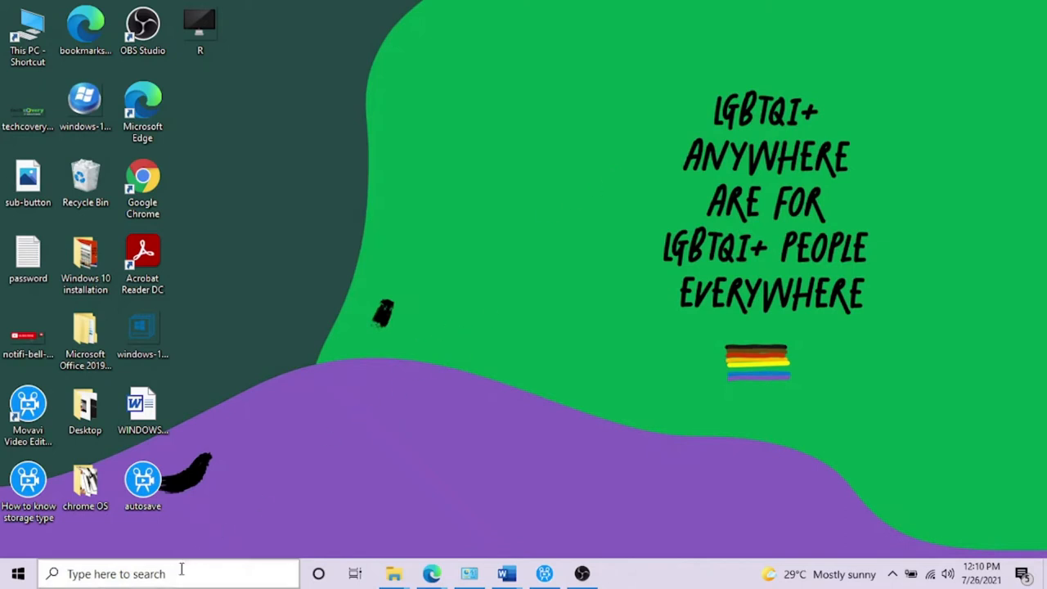
# Search 'rdp' from the taskbar and launch Remote Desktop Connection
pyautogui.write('rdp')
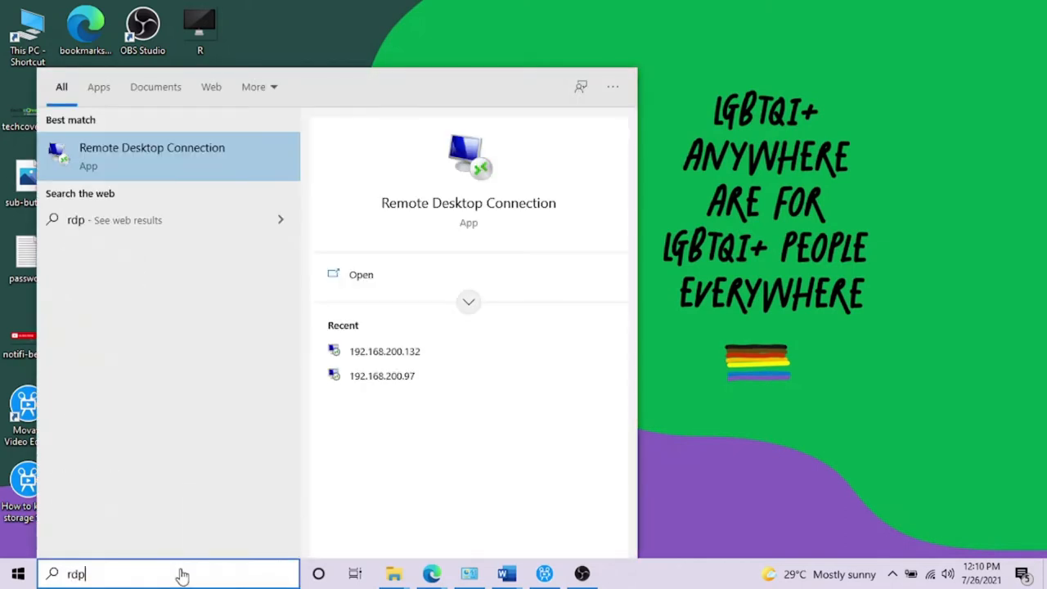
pyautogui.click(150, 156)
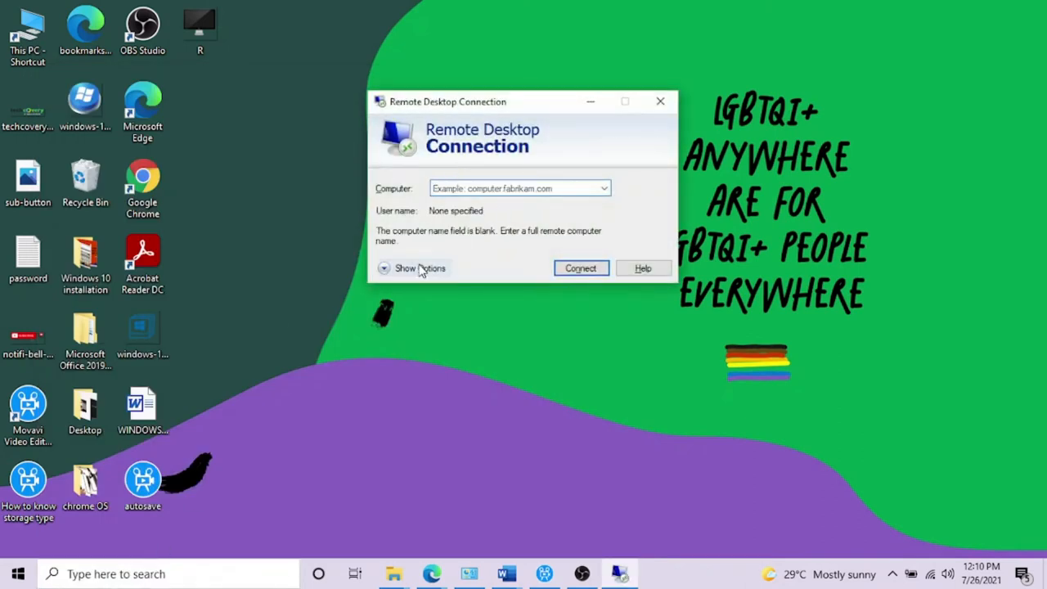
# Expand the connection options and show the Display settings for the remote session
pyautogui.click(419, 268)
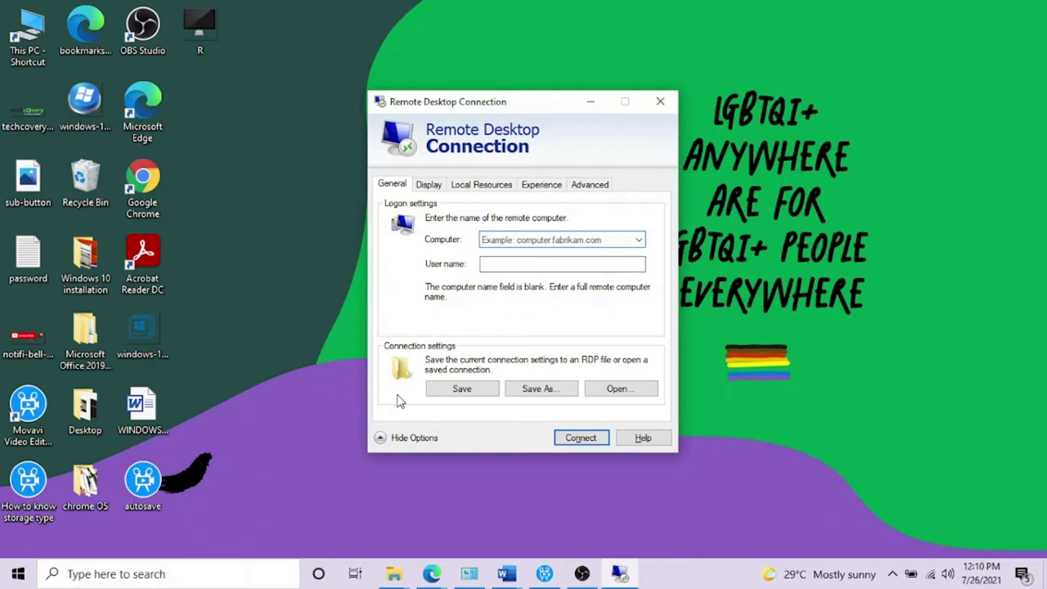
pyautogui.click(429, 183)
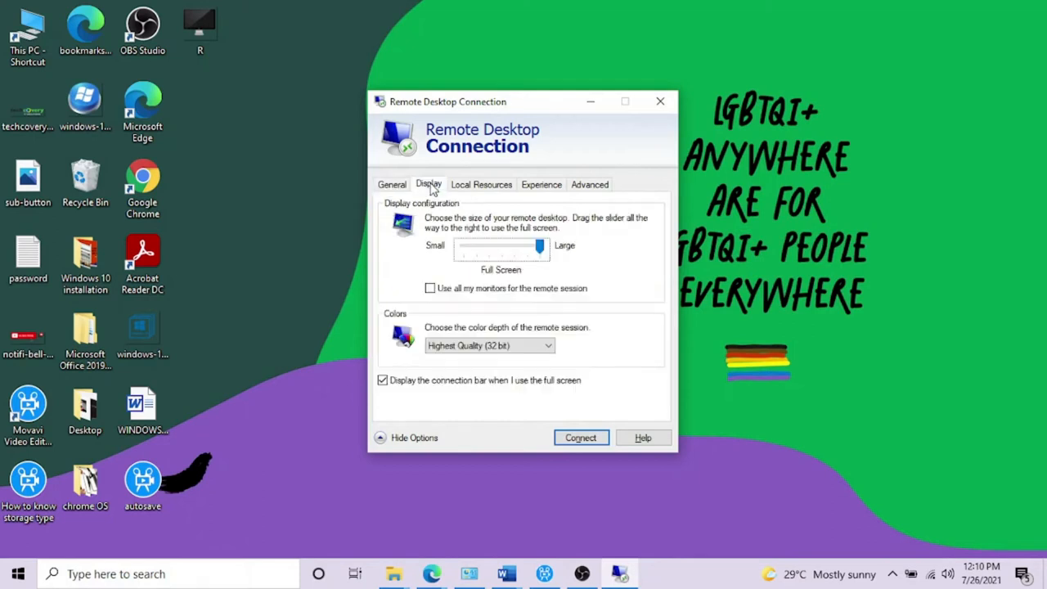
pyautogui.click(414, 437)
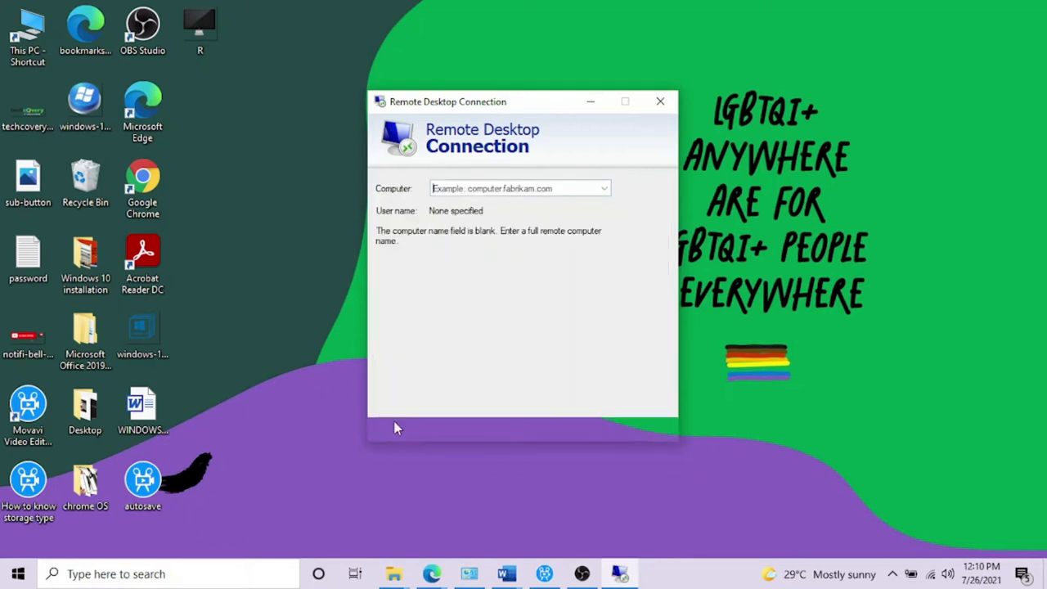
pyautogui.click(416, 437)
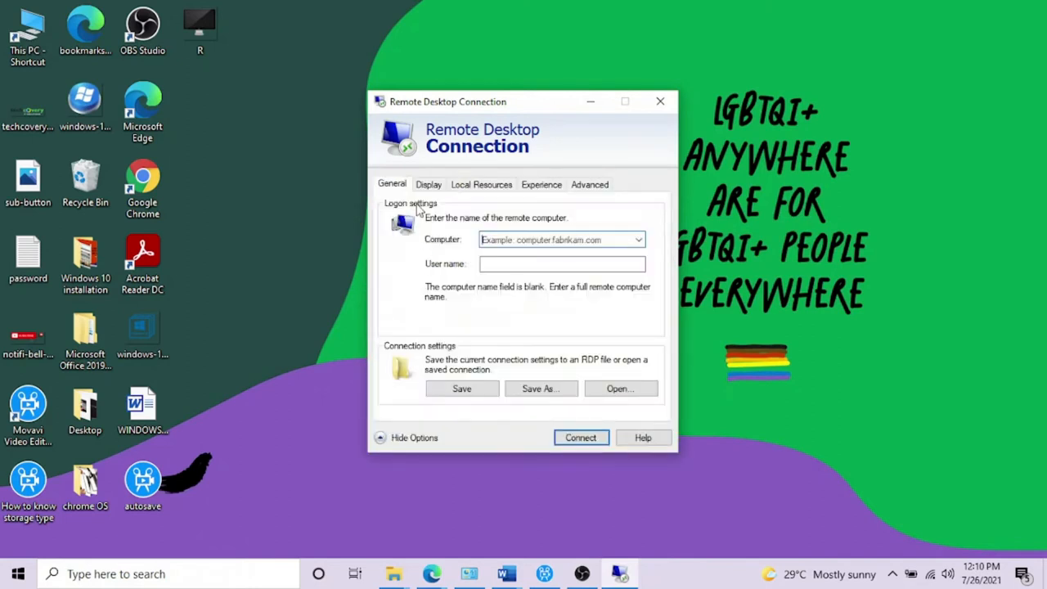
pyautogui.click(429, 183)
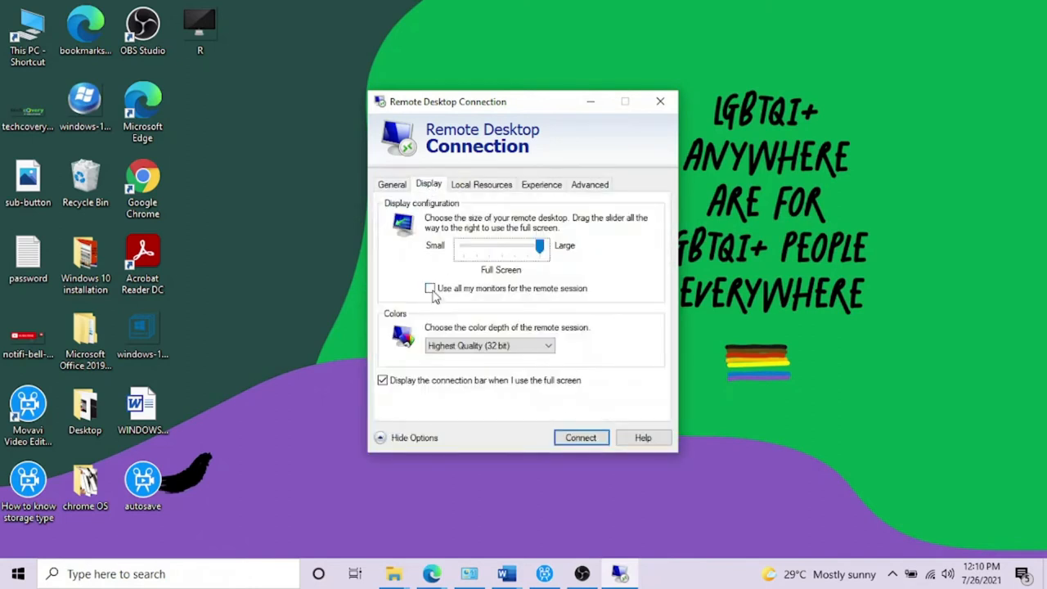
# Enable 'Use all my monitors for the remote session' and return to the General settings
pyautogui.click(430, 288)
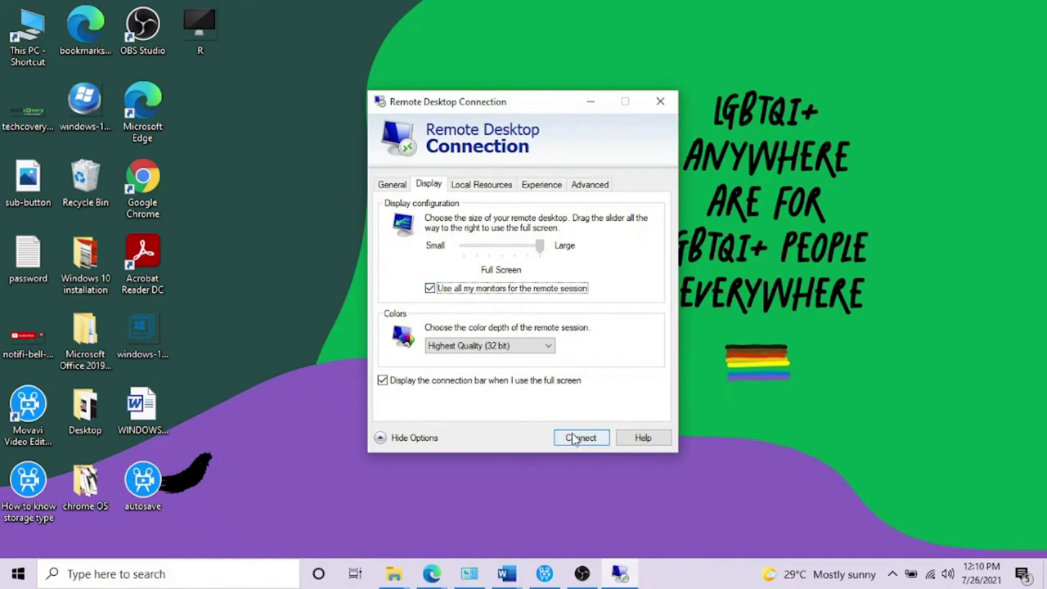
pyautogui.click(393, 183)
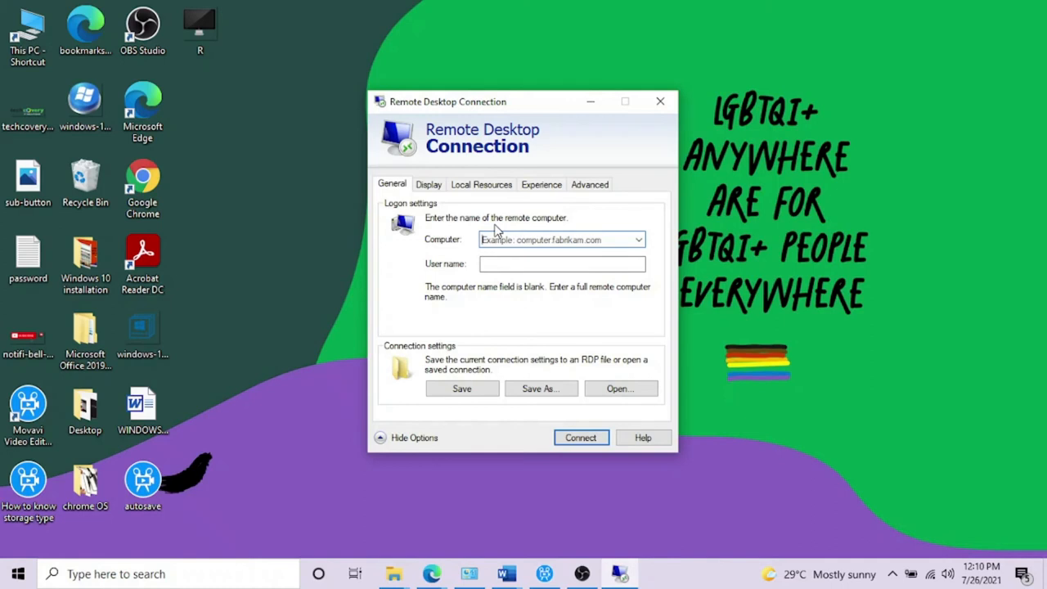
pyautogui.moveTo(538, 239)
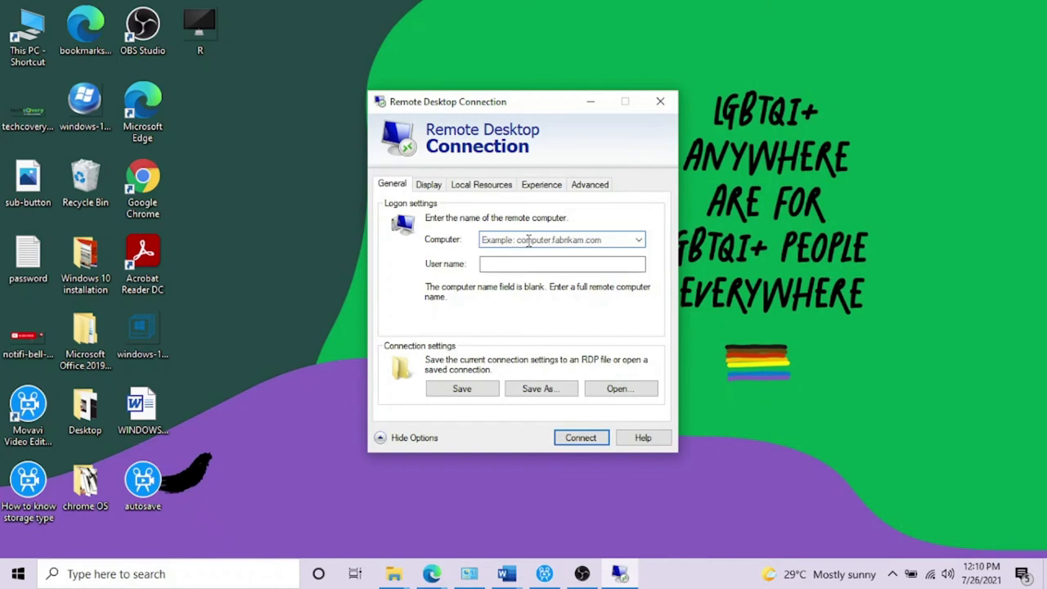
# Attempt to connect with the Computer field left blank, producing the invalid-name error
pyautogui.click(563, 264)
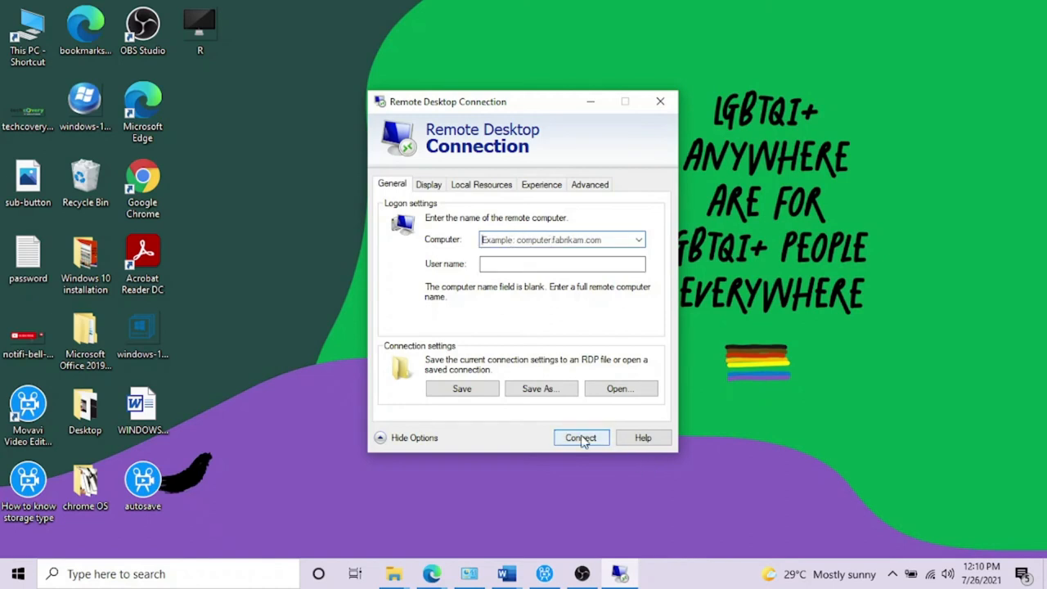
pyautogui.click(581, 437)
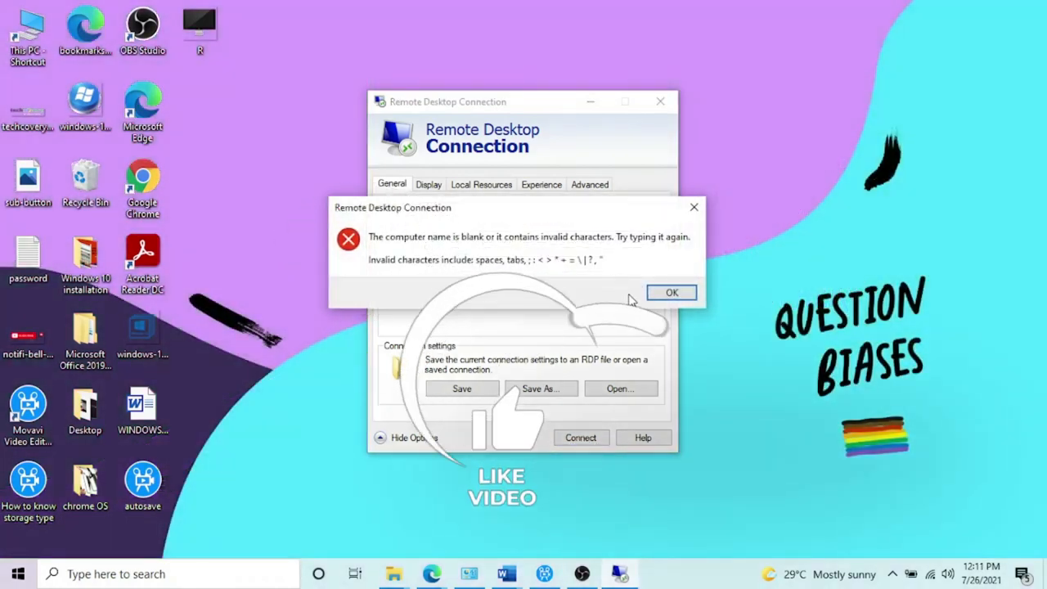